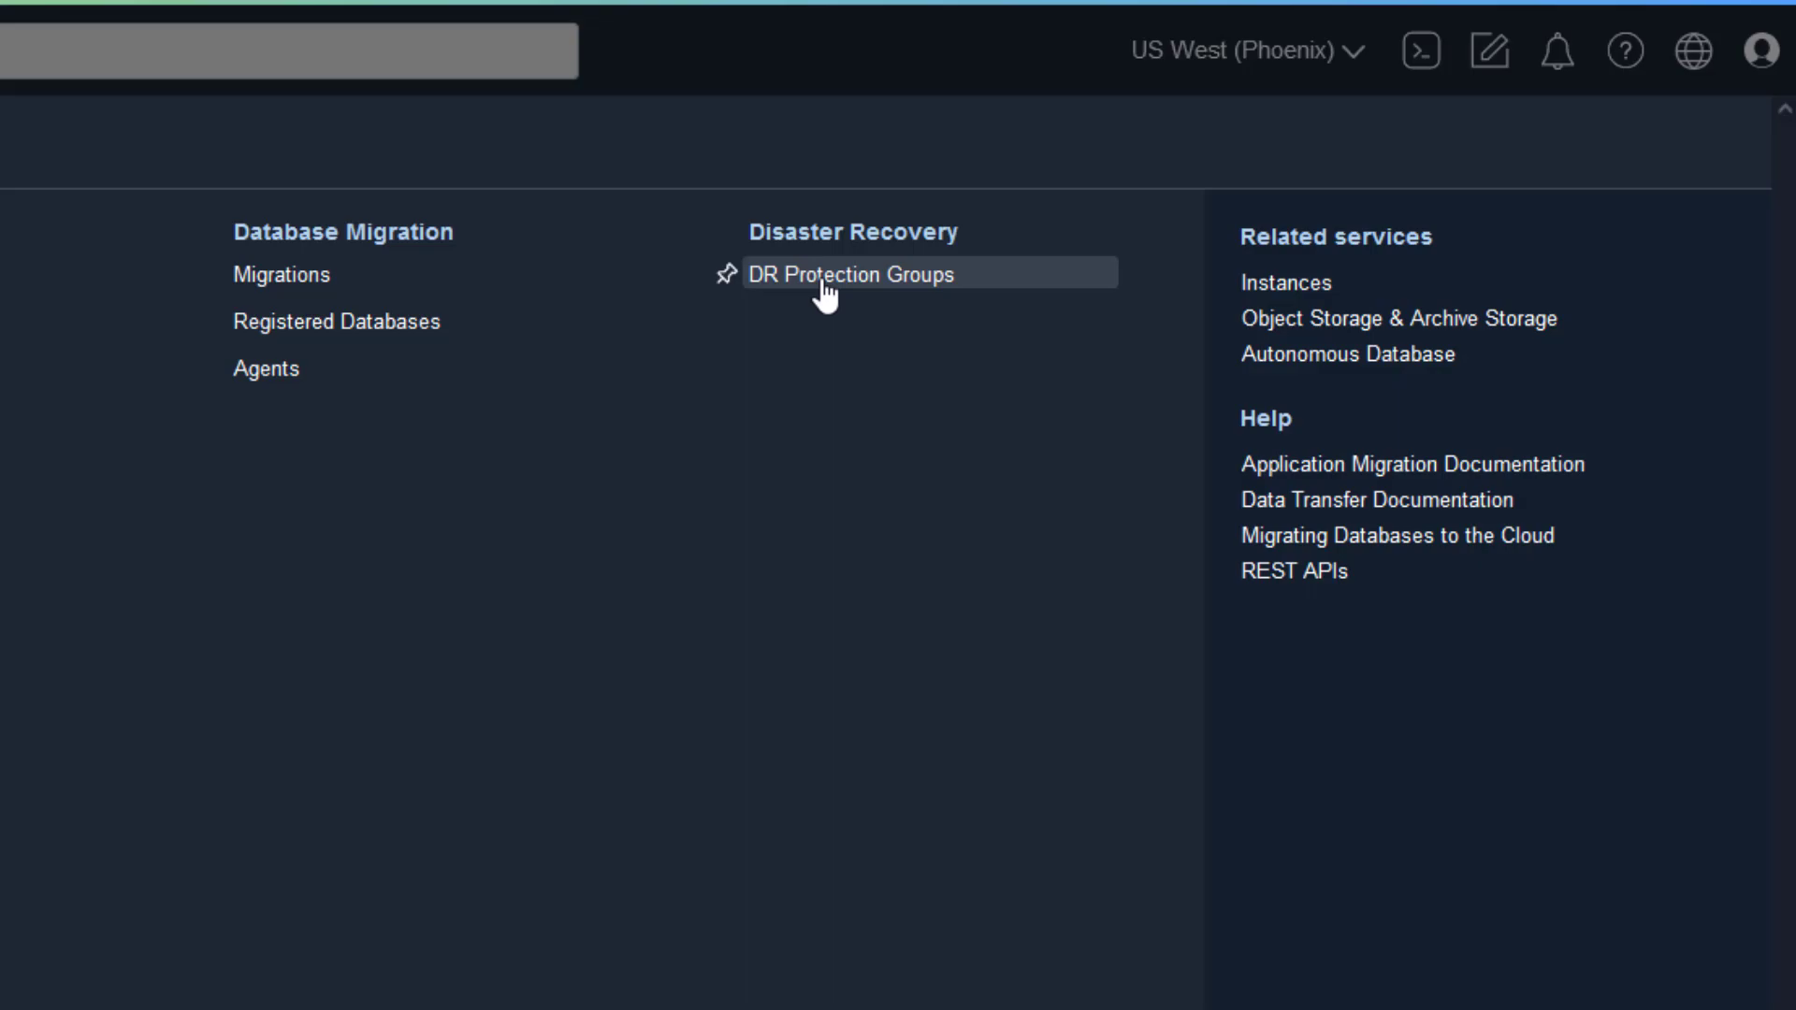
Step: Open DR Protection Groups in LL31797-COMPARTMENT, showing the active Phoenix standby group
click(850, 274)
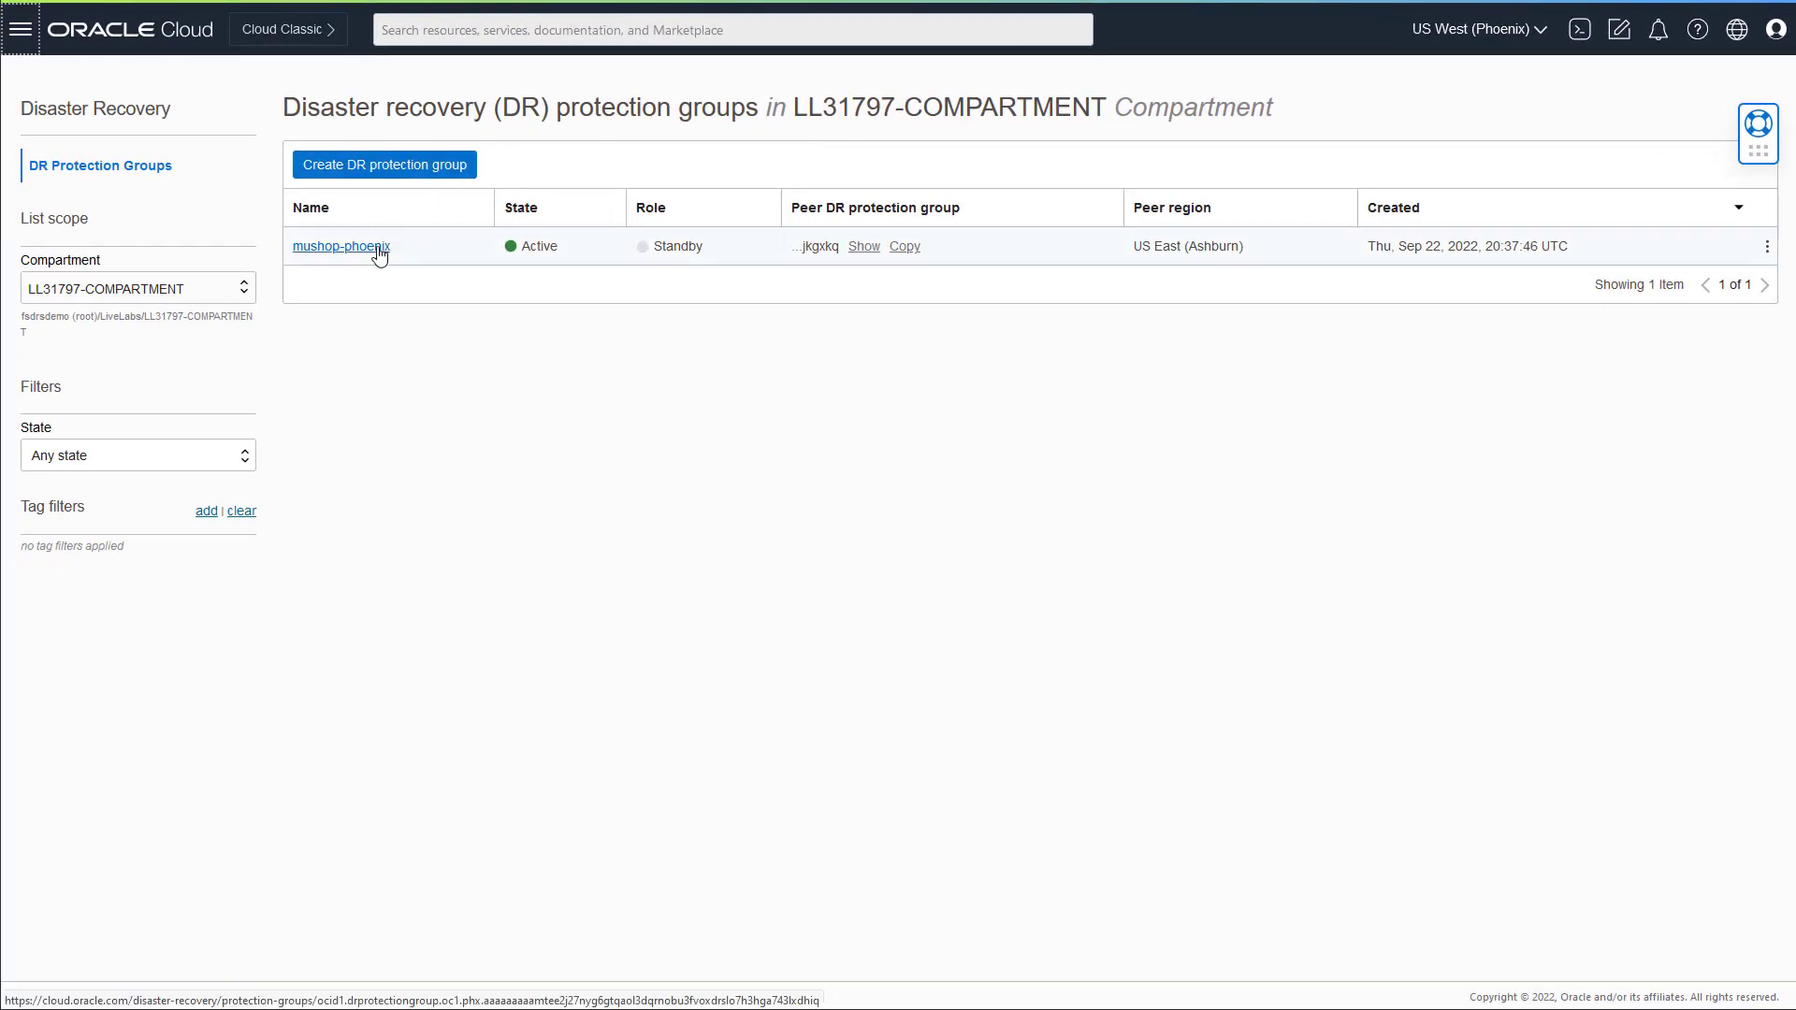
Step: Execute the mushop-switchover-from-Ashburn plan on the mushop-phoenix protection group
click(340, 246)
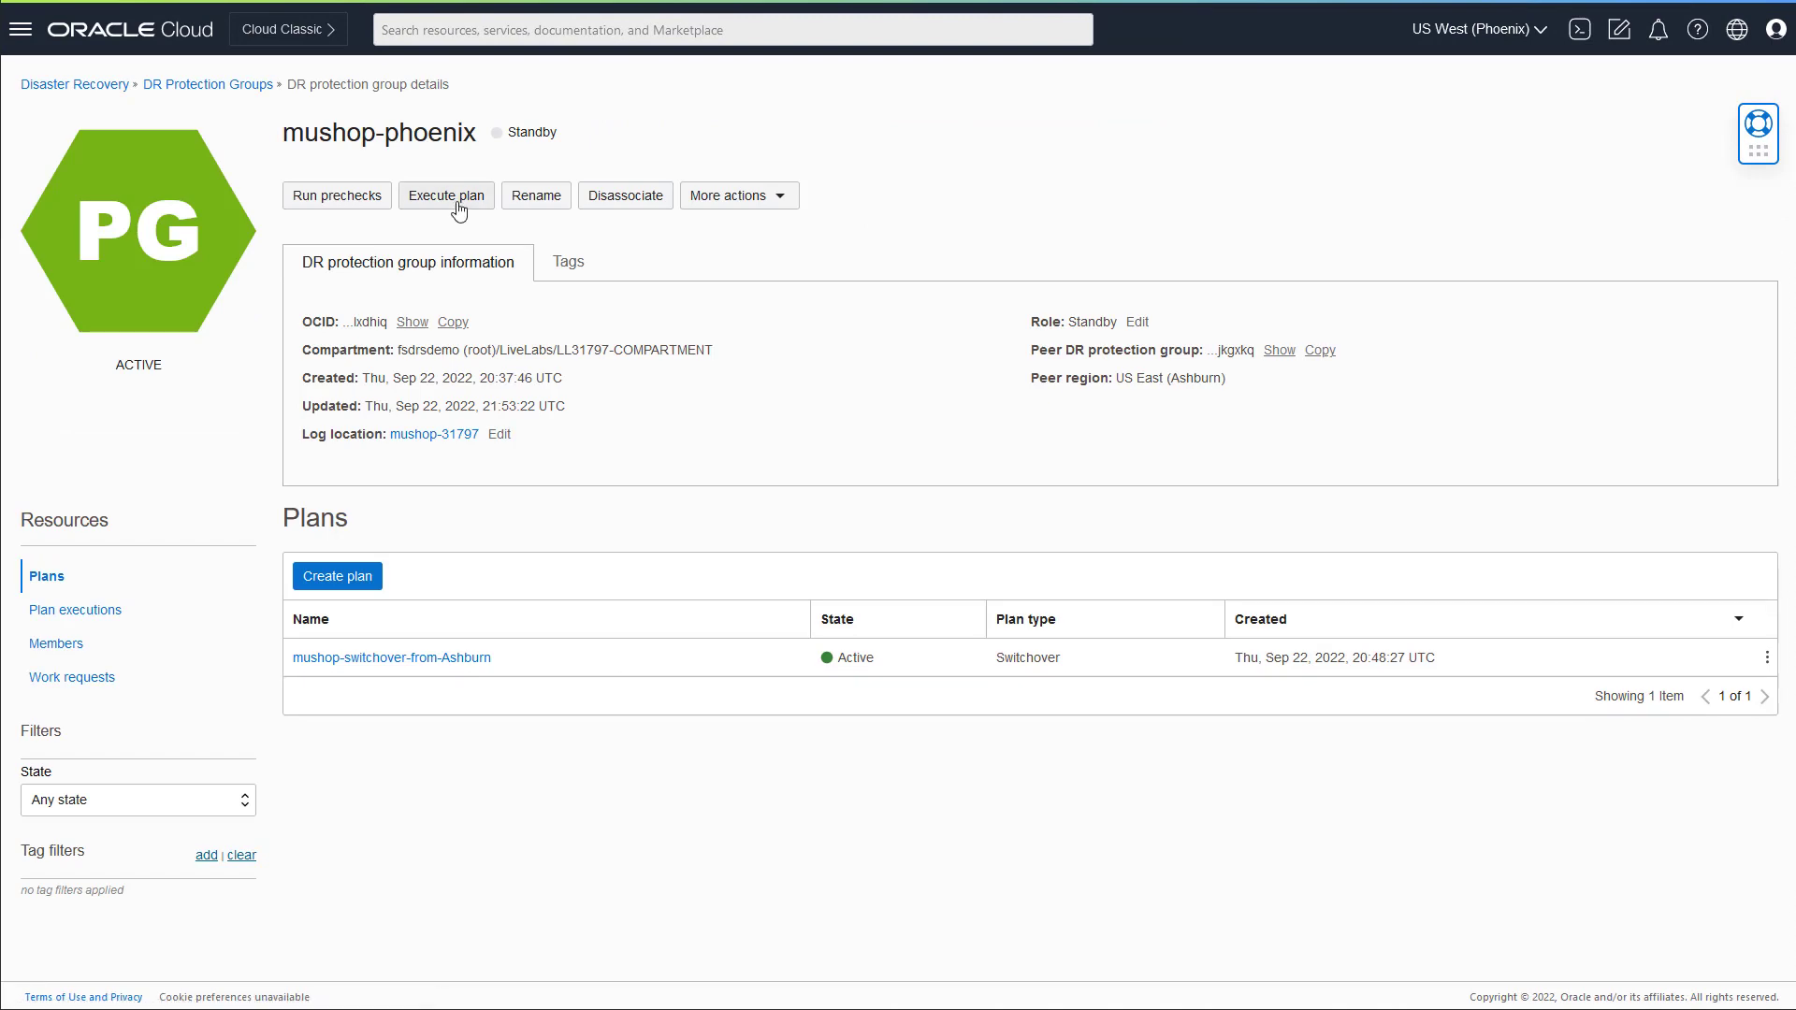
click(445, 195)
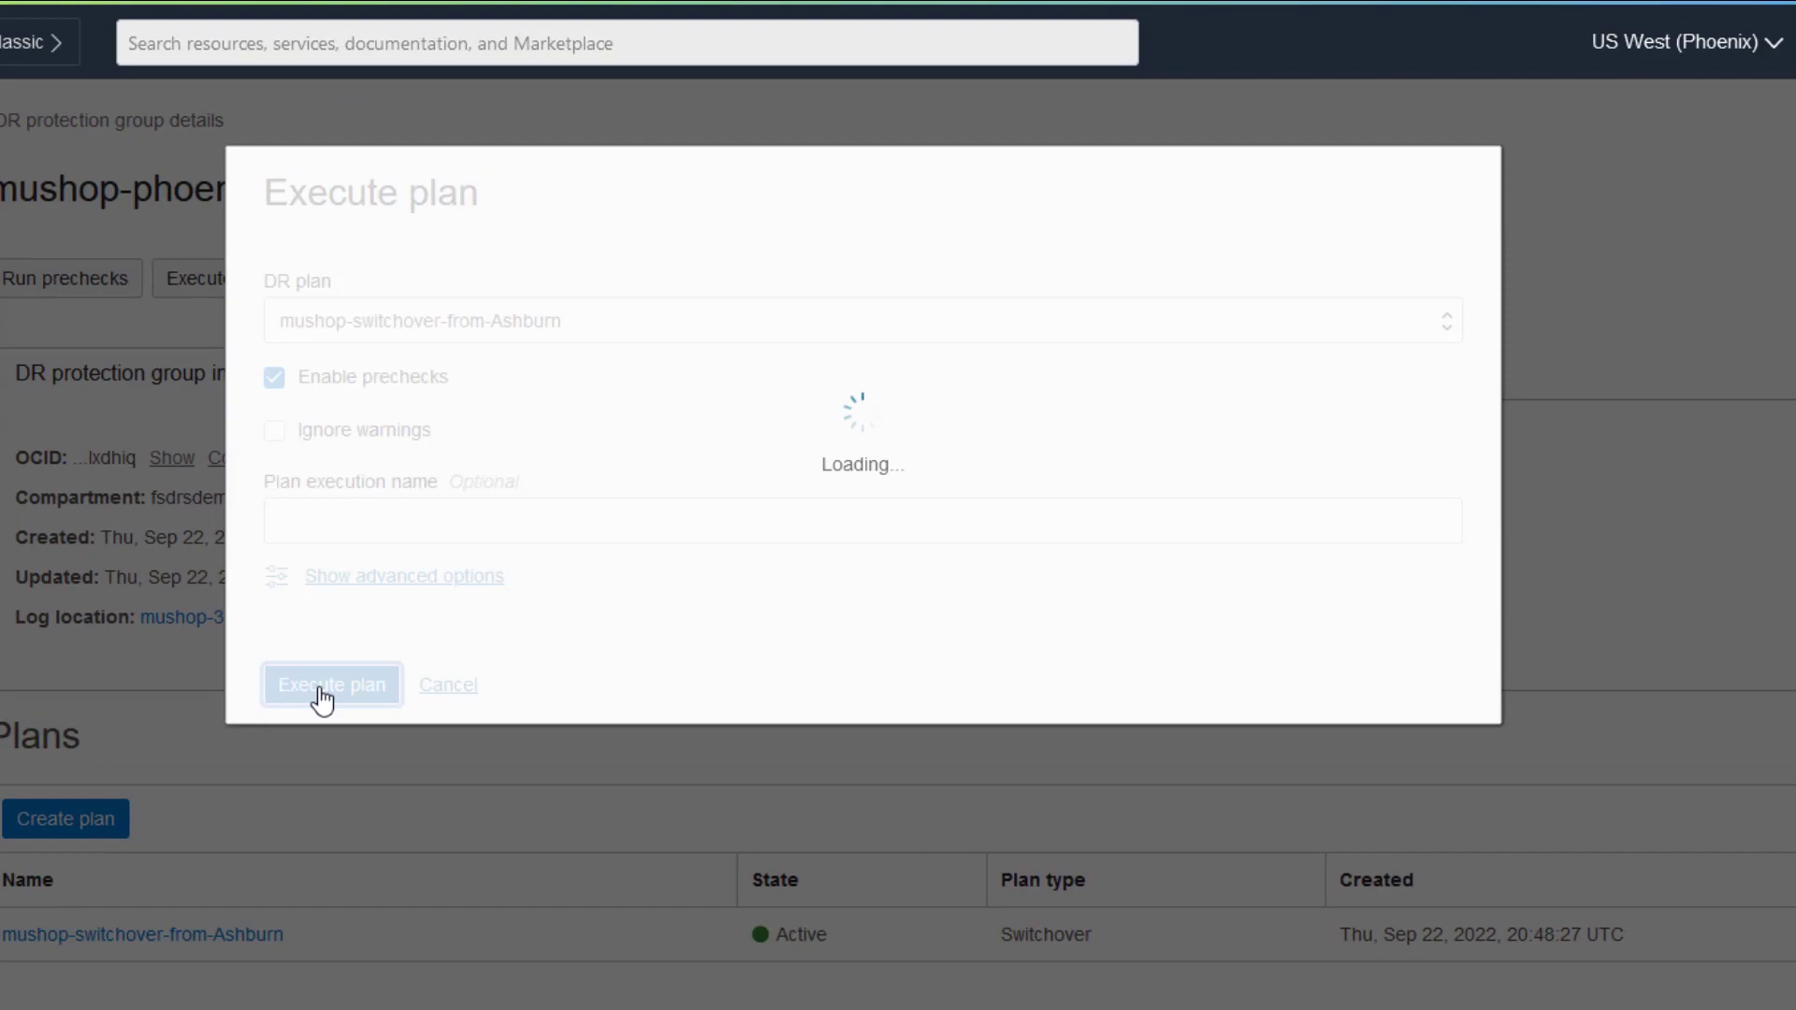
click(331, 684)
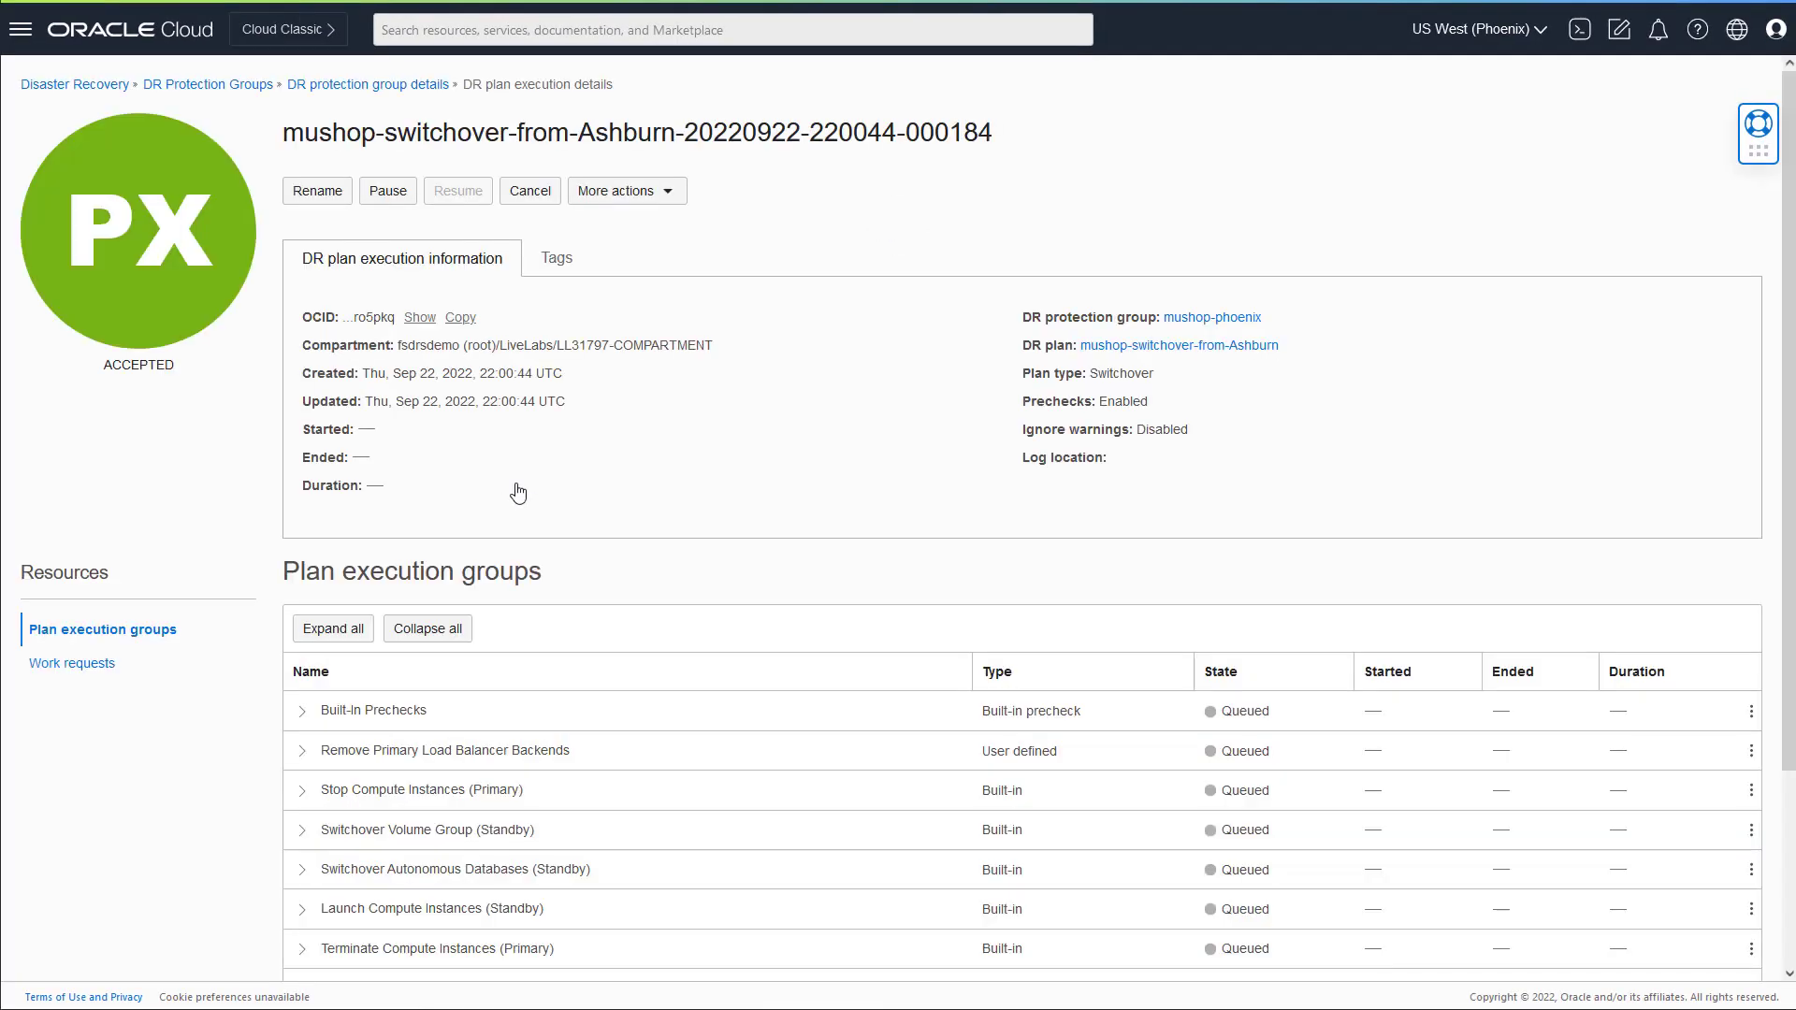
Step: Expand Built-In Prechecks under Plan execution groups to view its in-progress precheck steps
scroll(down, 3)
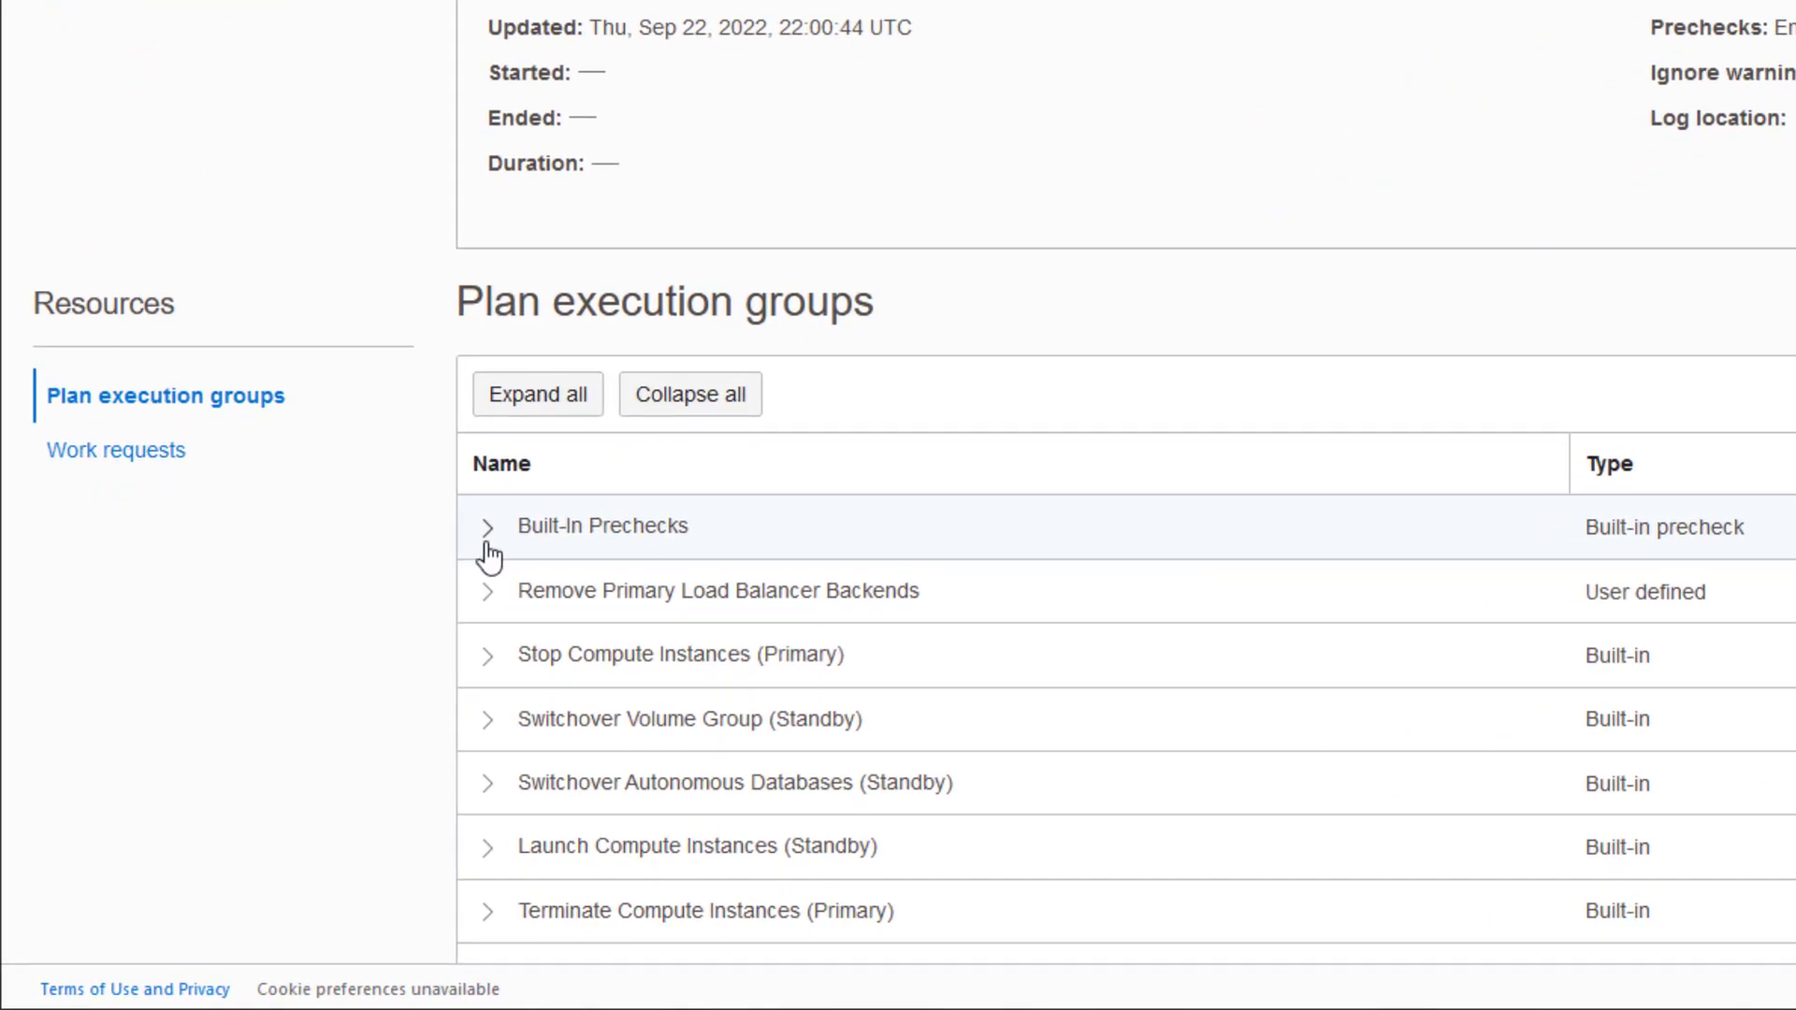
click(484, 527)
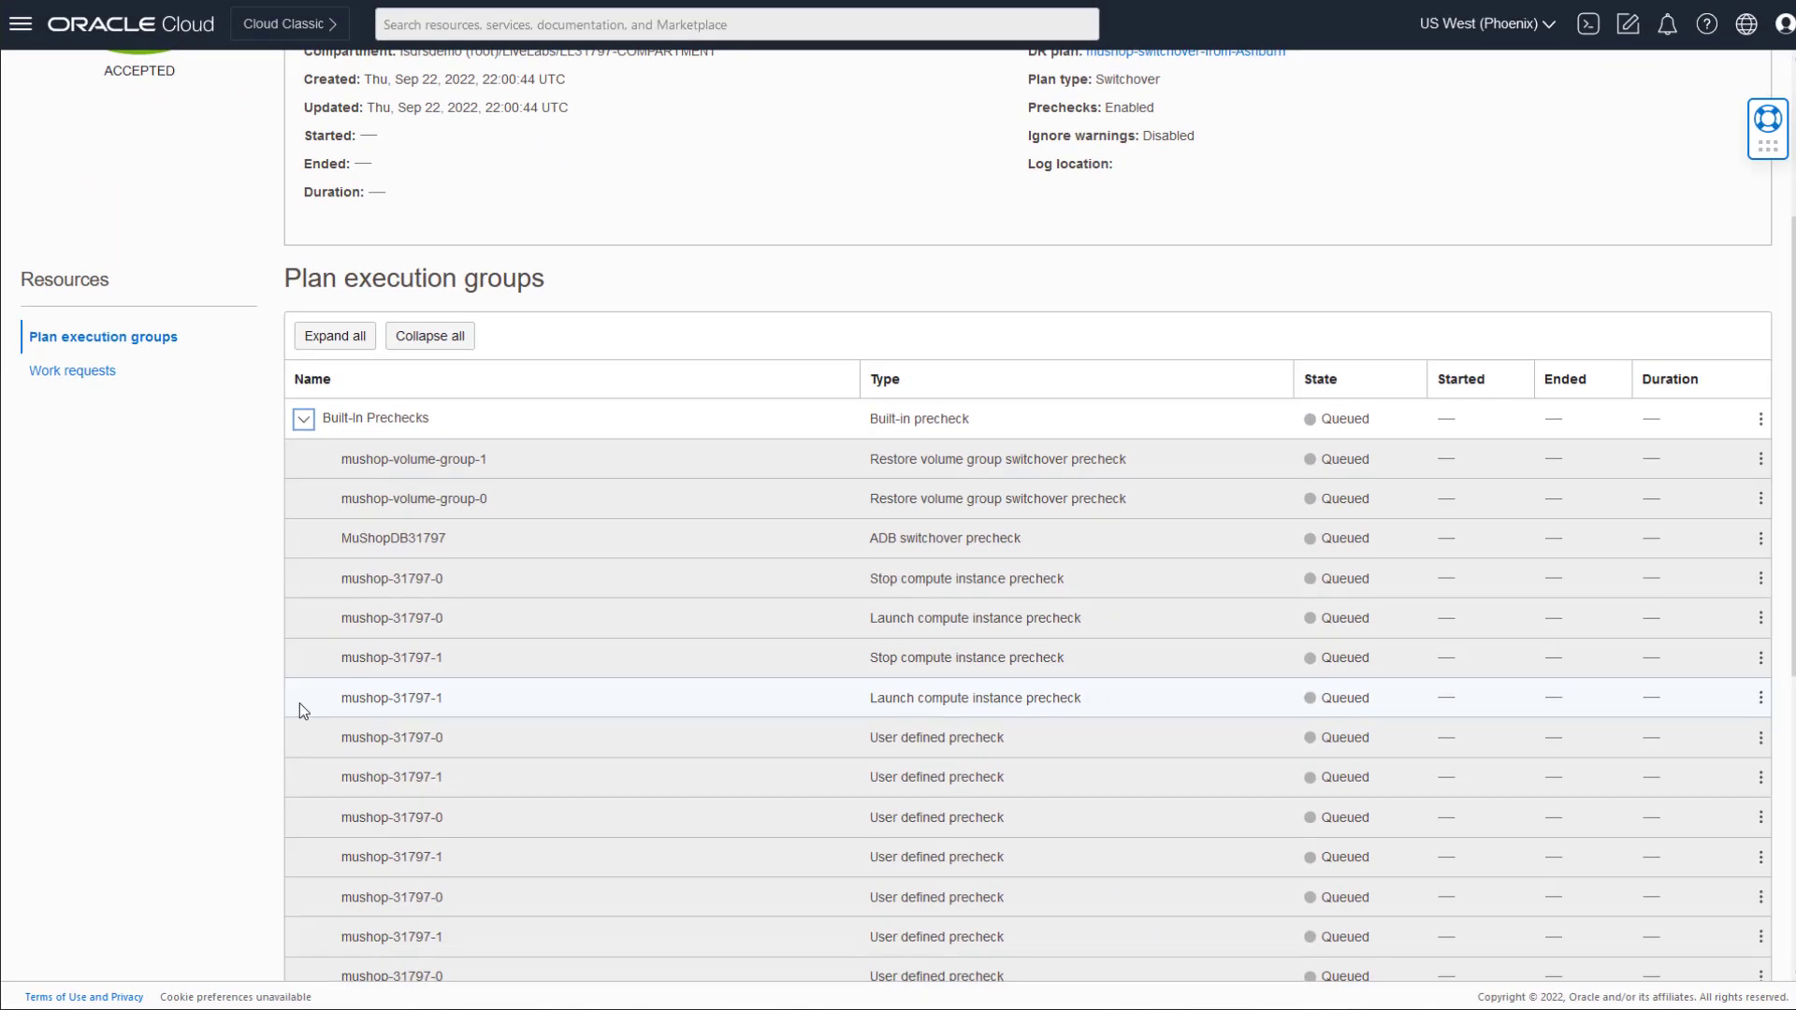
scroll(down, 3)
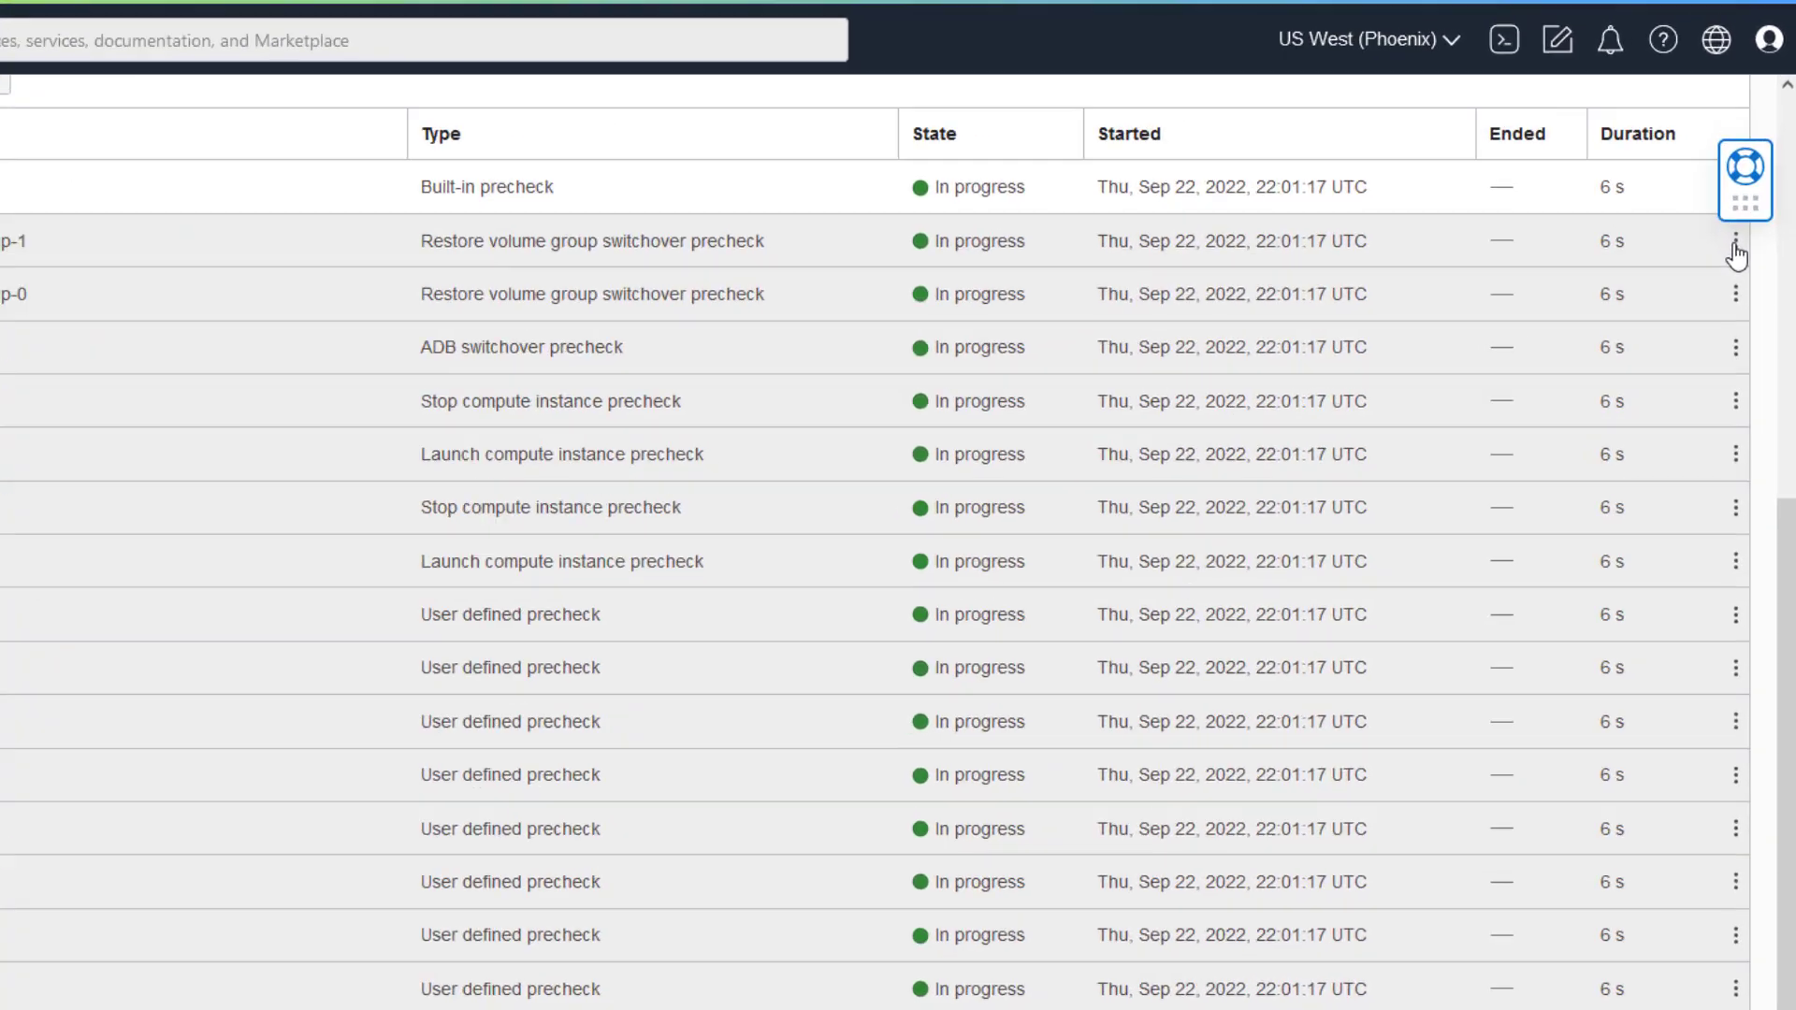
click(1735, 240)
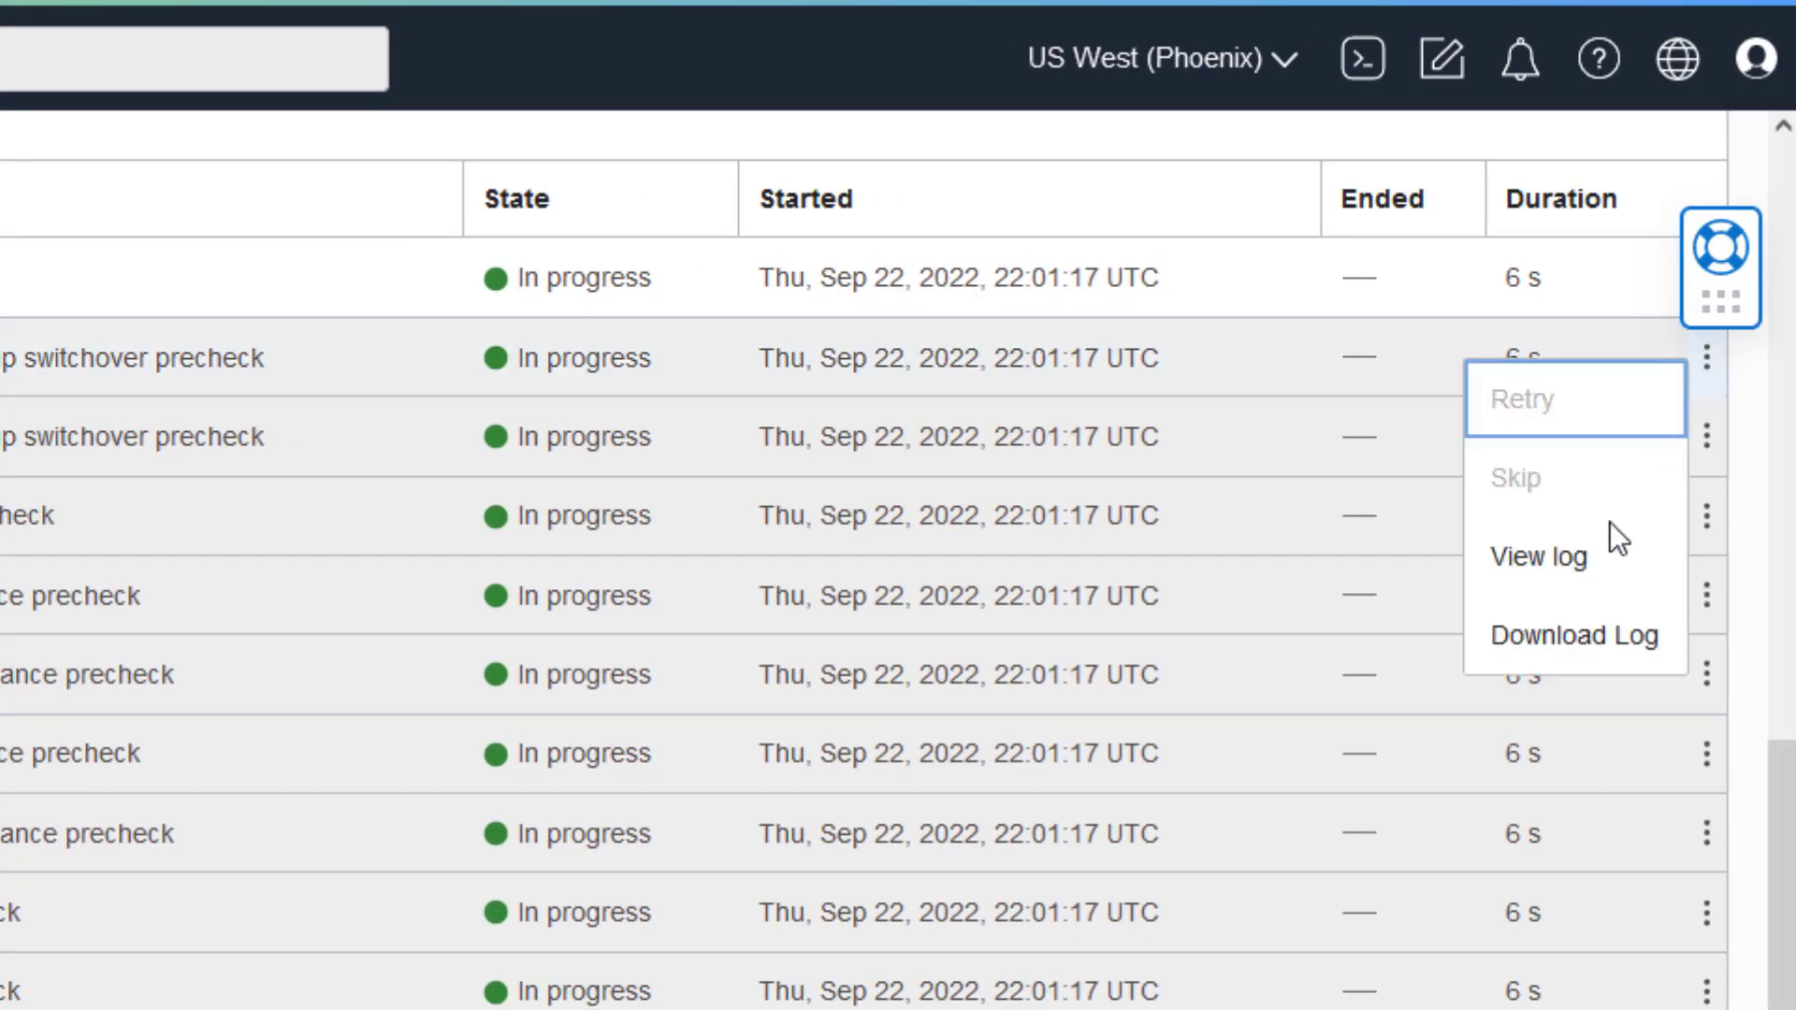
click(1537, 558)
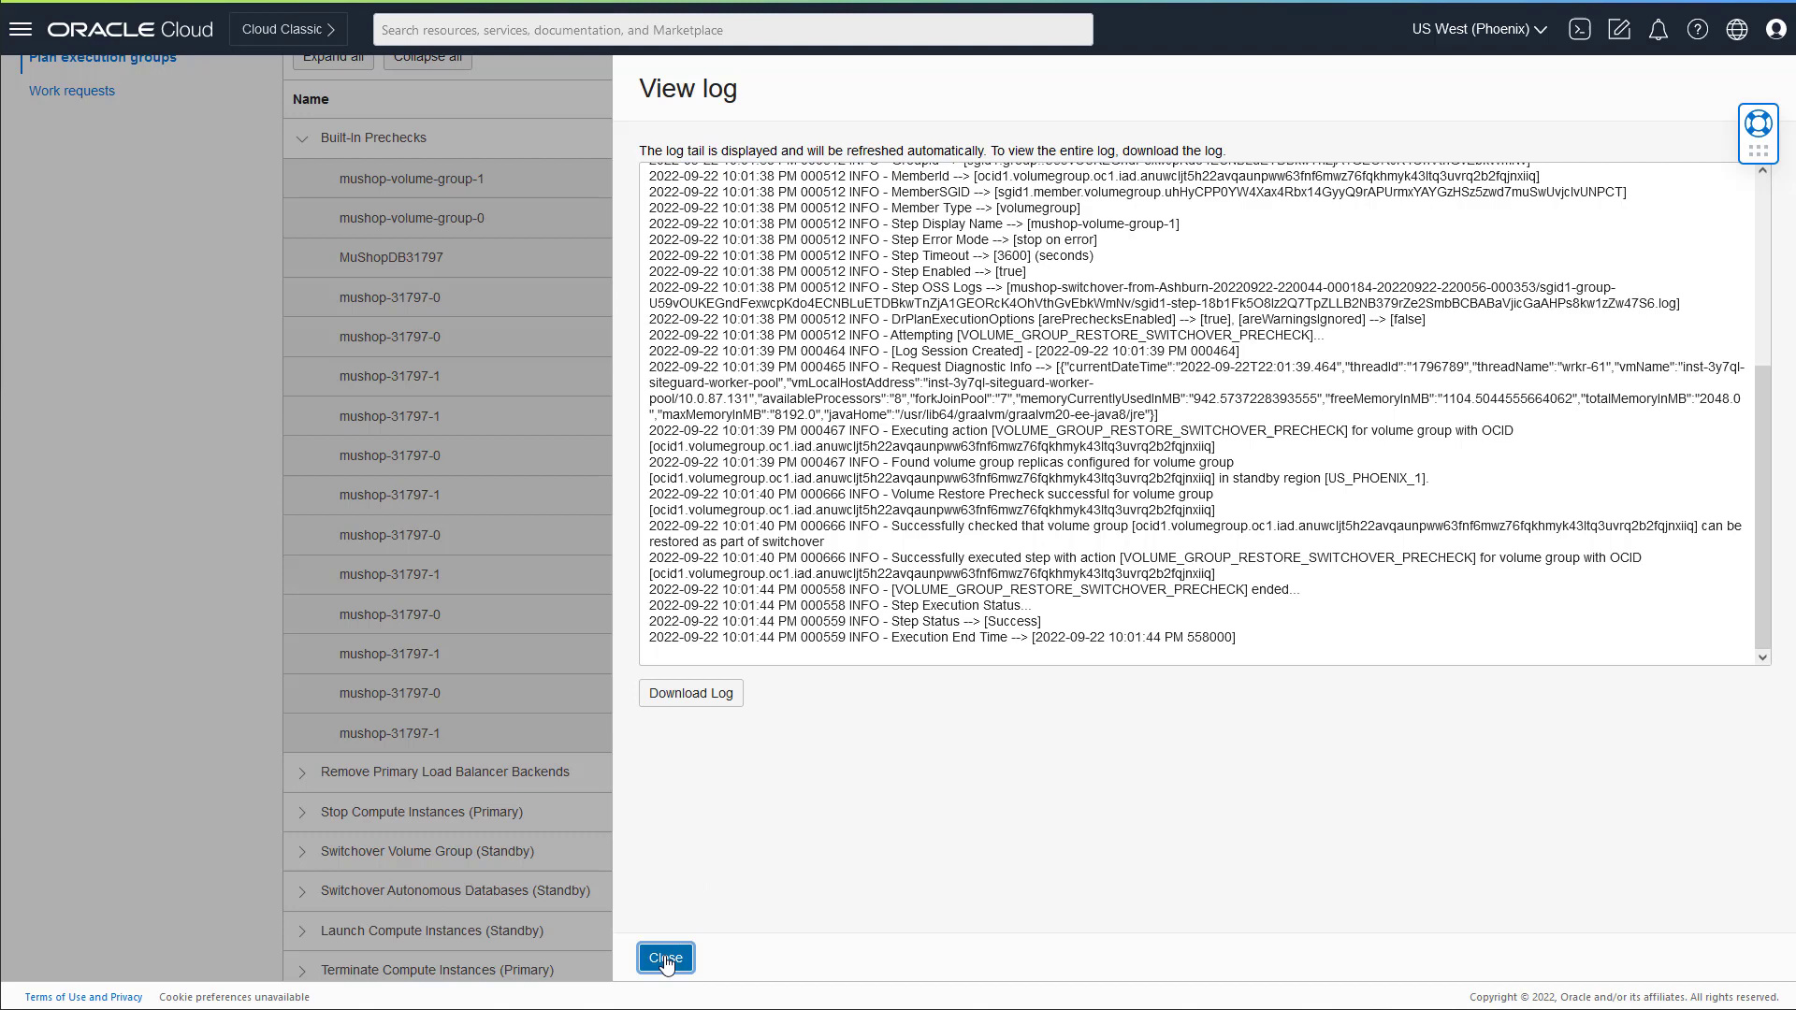
click(664, 957)
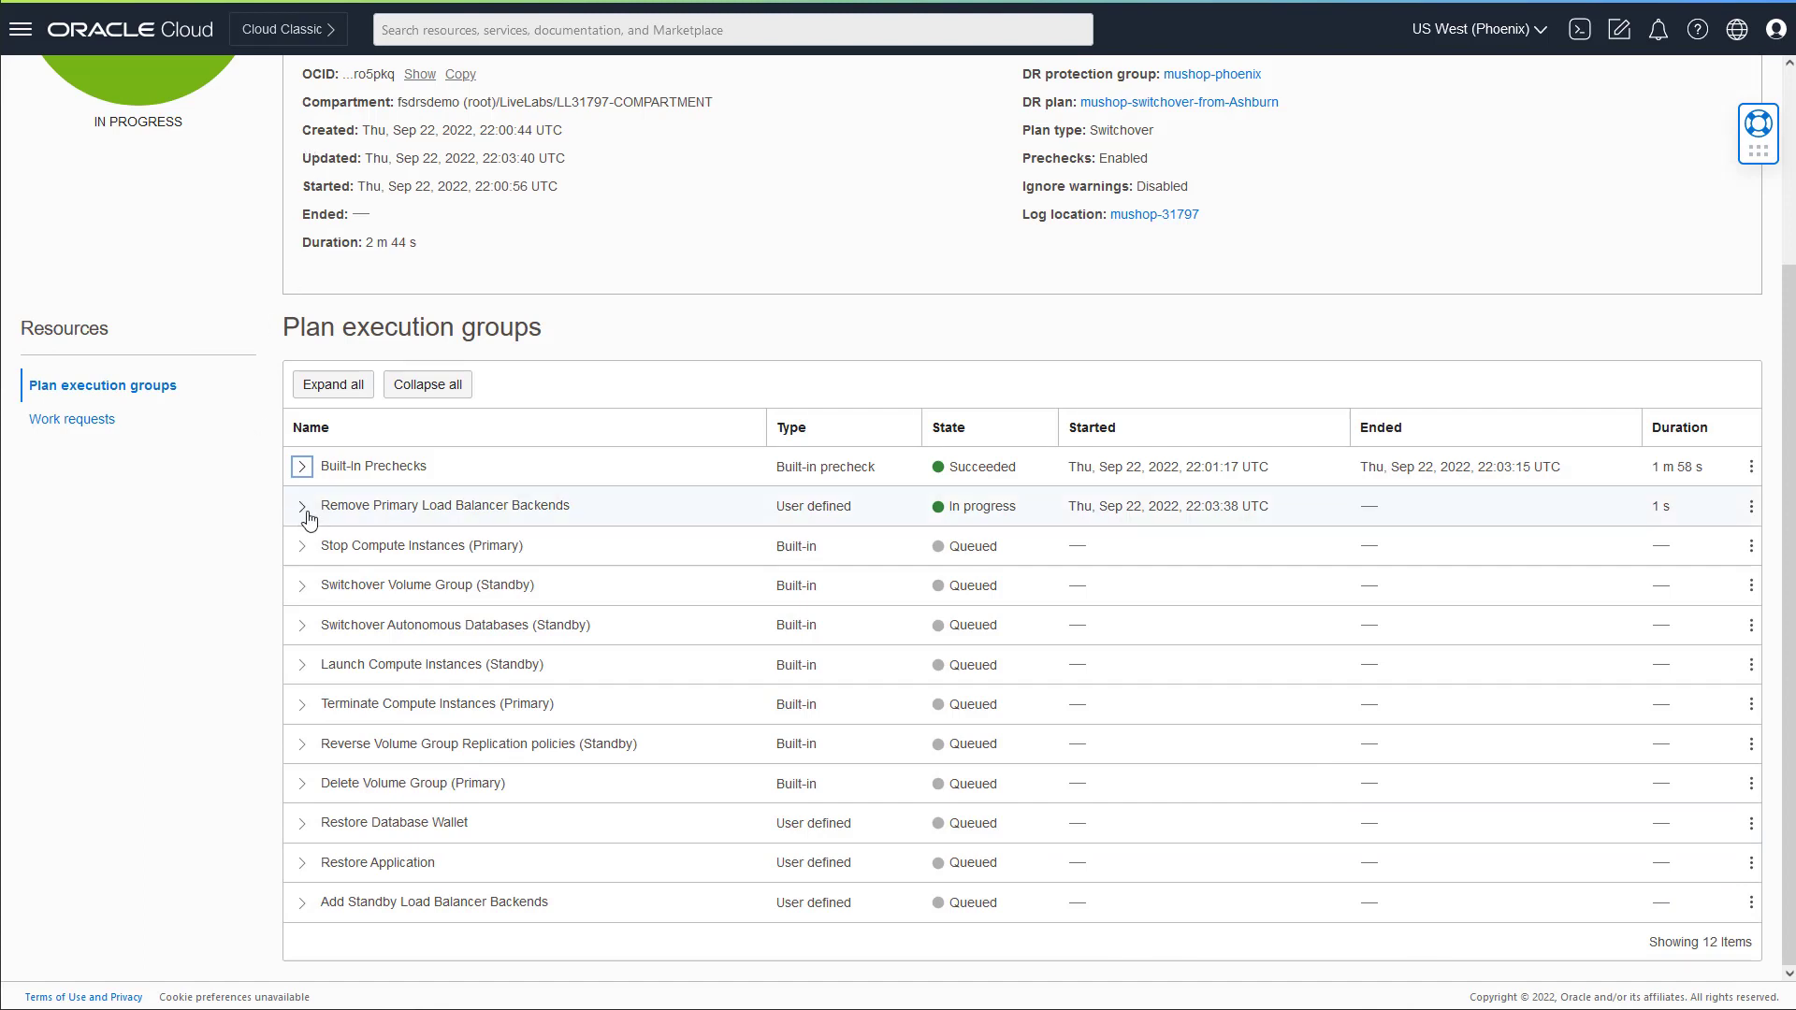
Step: Expand Remove Primary Load Balancer Backends to show the Node-0 and Node-1 removal steps
click(301, 505)
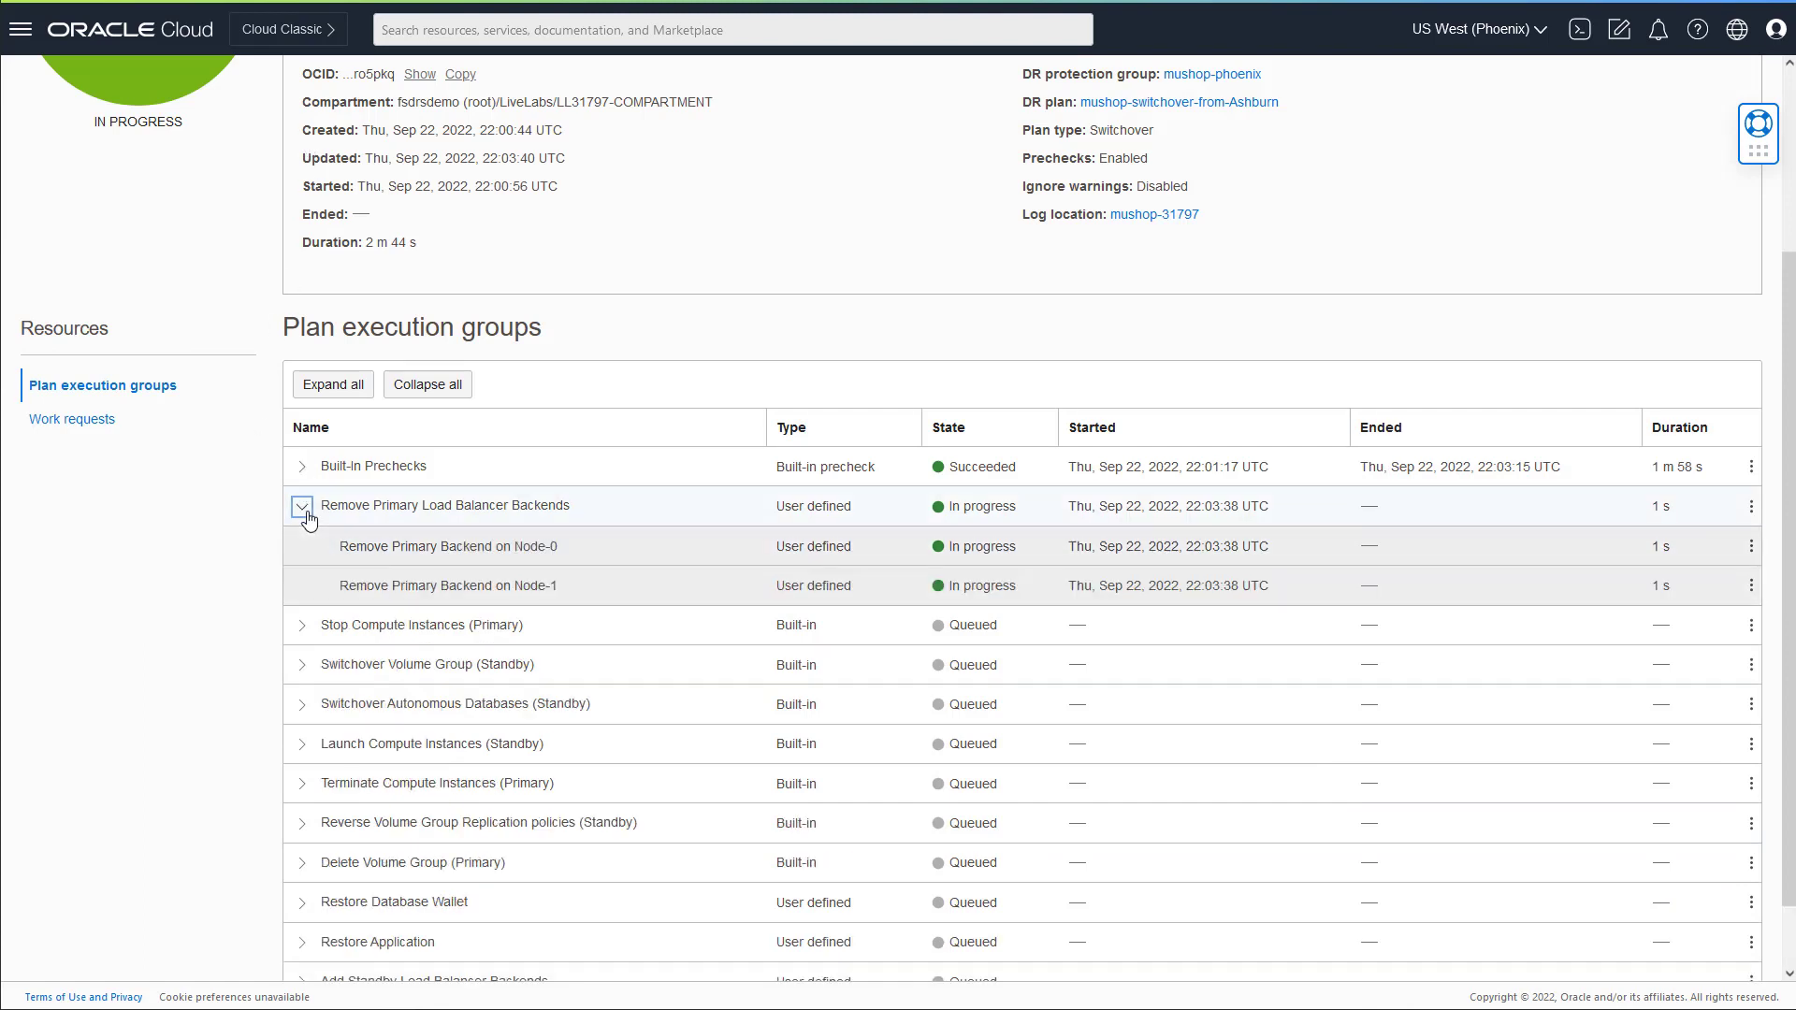